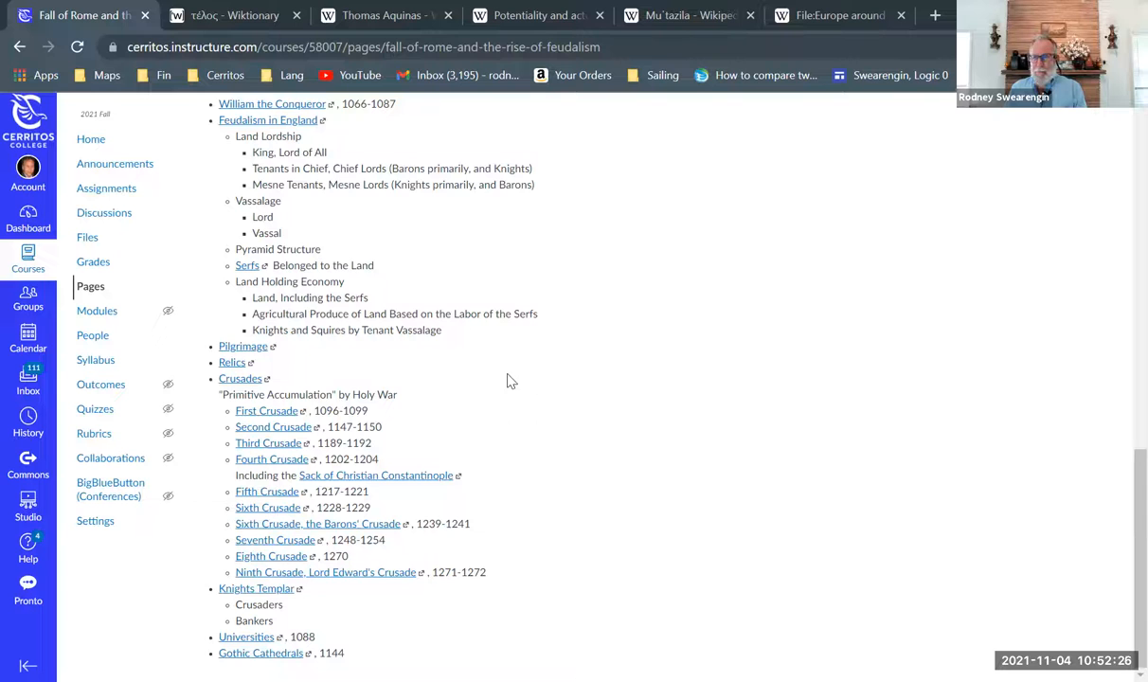
pyautogui.moveTo(659, 350)
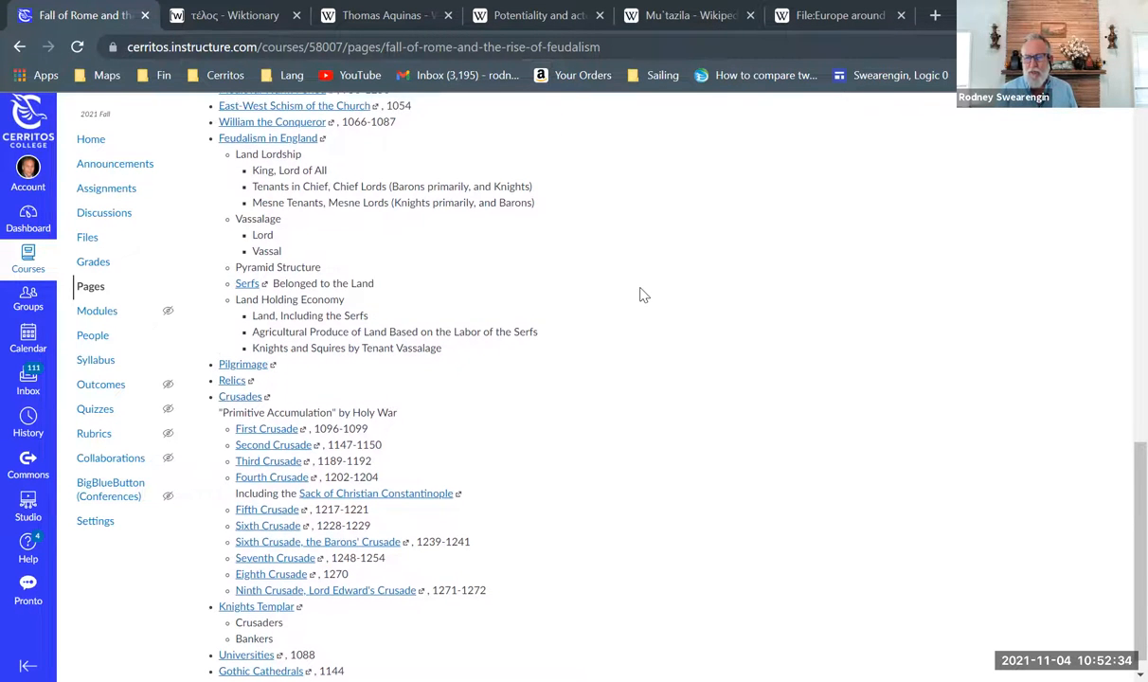
pyautogui.scroll(3)
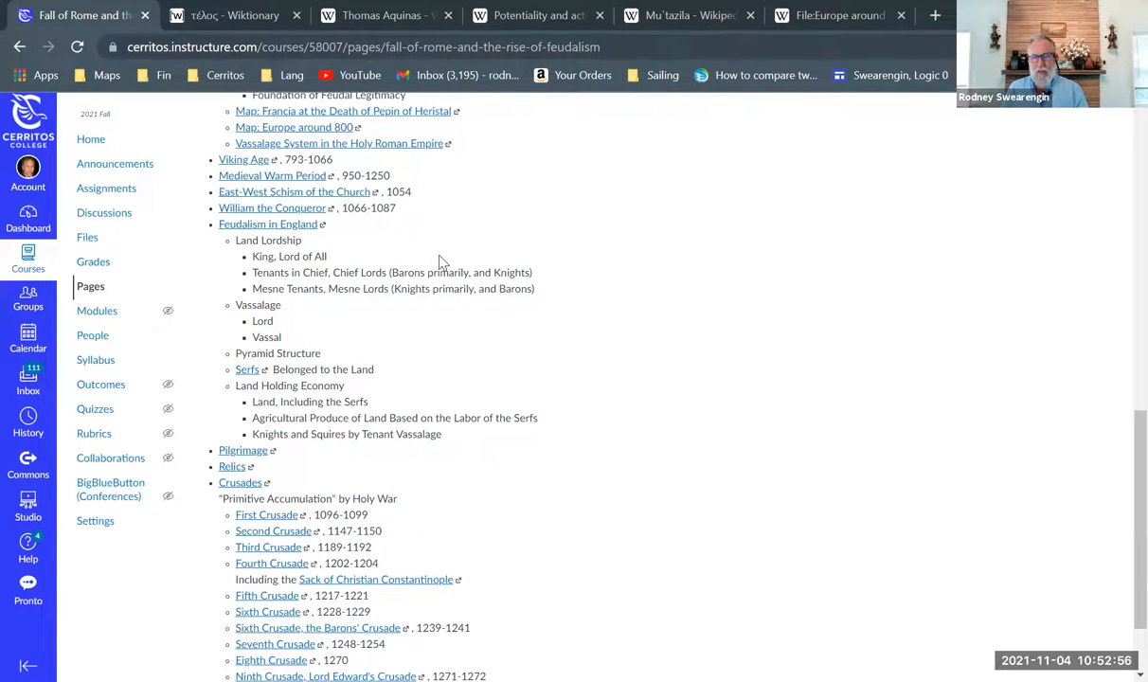
pyautogui.moveTo(398, 250)
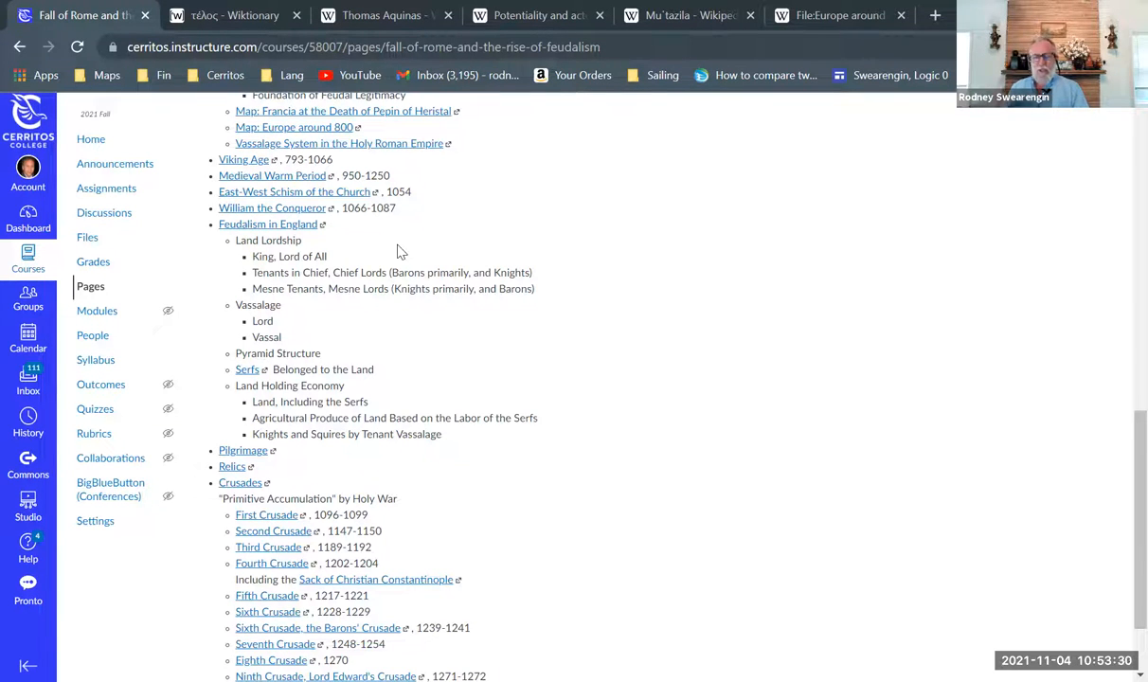
pyautogui.moveTo(369, 326)
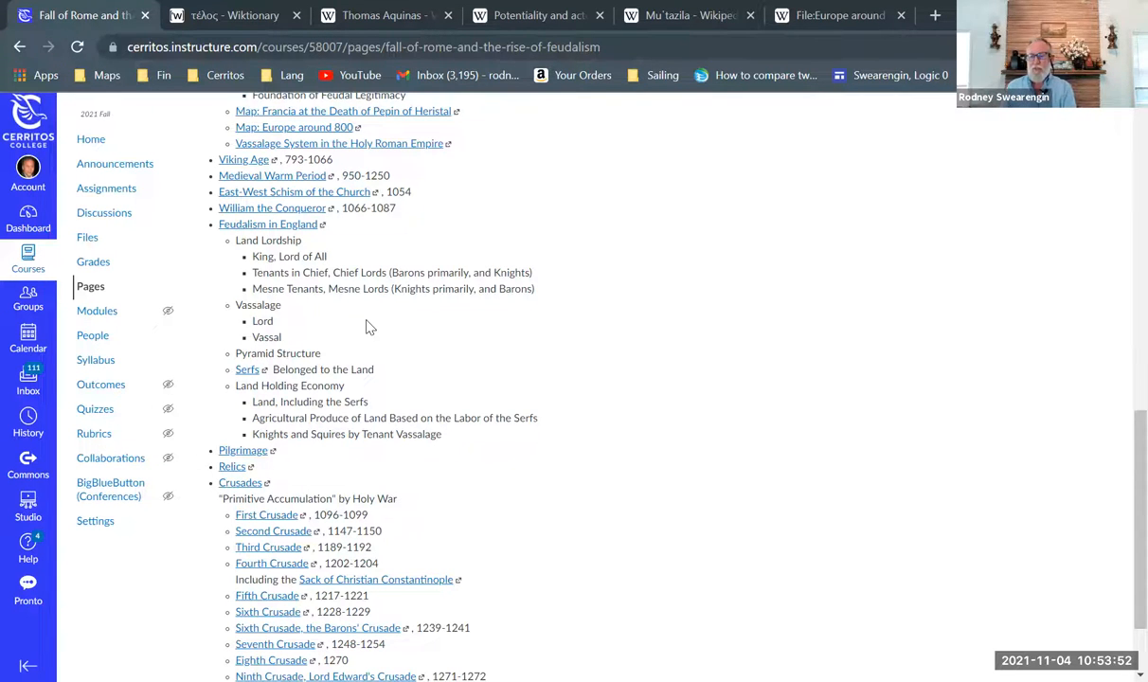
pyautogui.moveTo(484, 314)
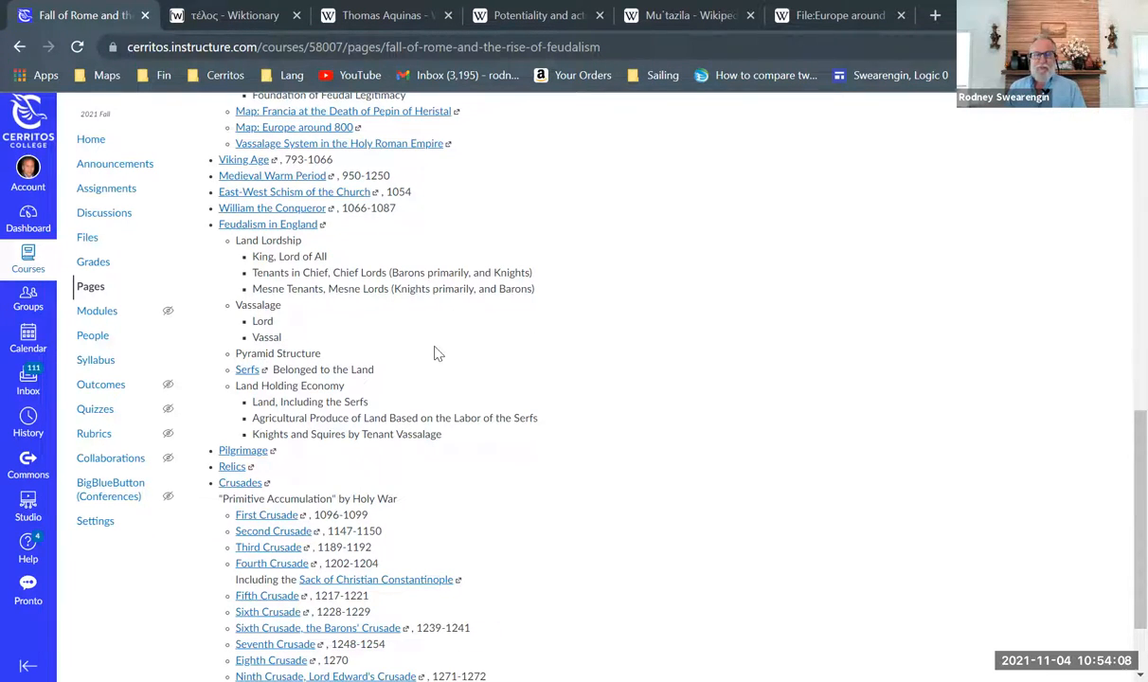
pyautogui.moveTo(420, 337)
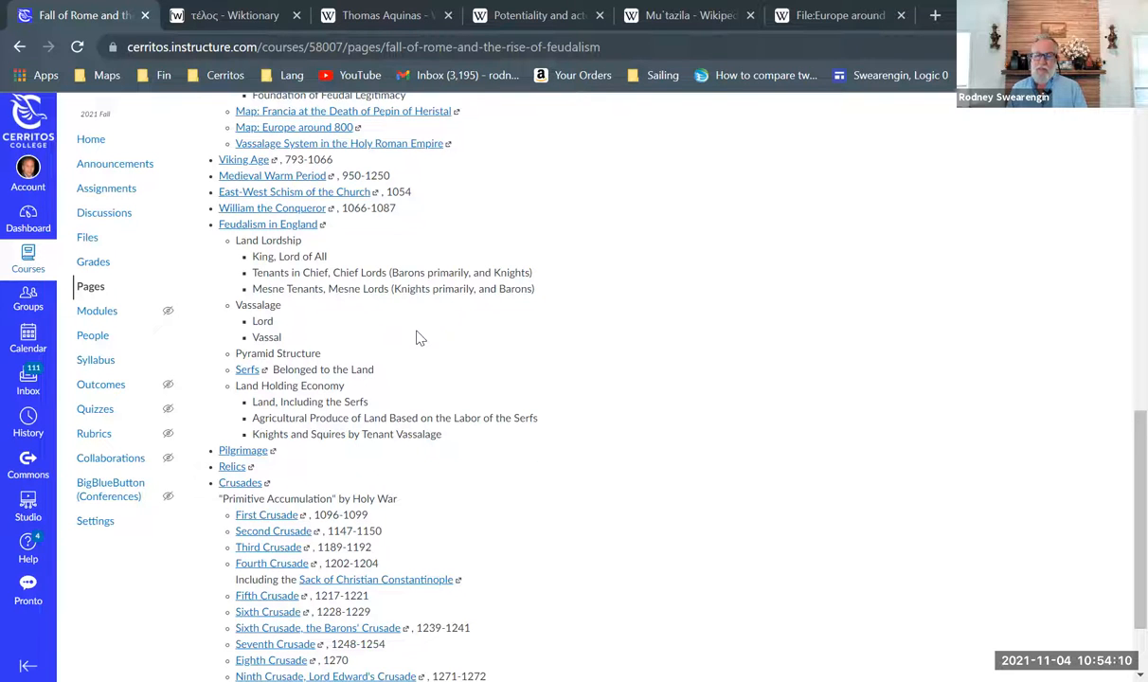
pyautogui.moveTo(413, 320)
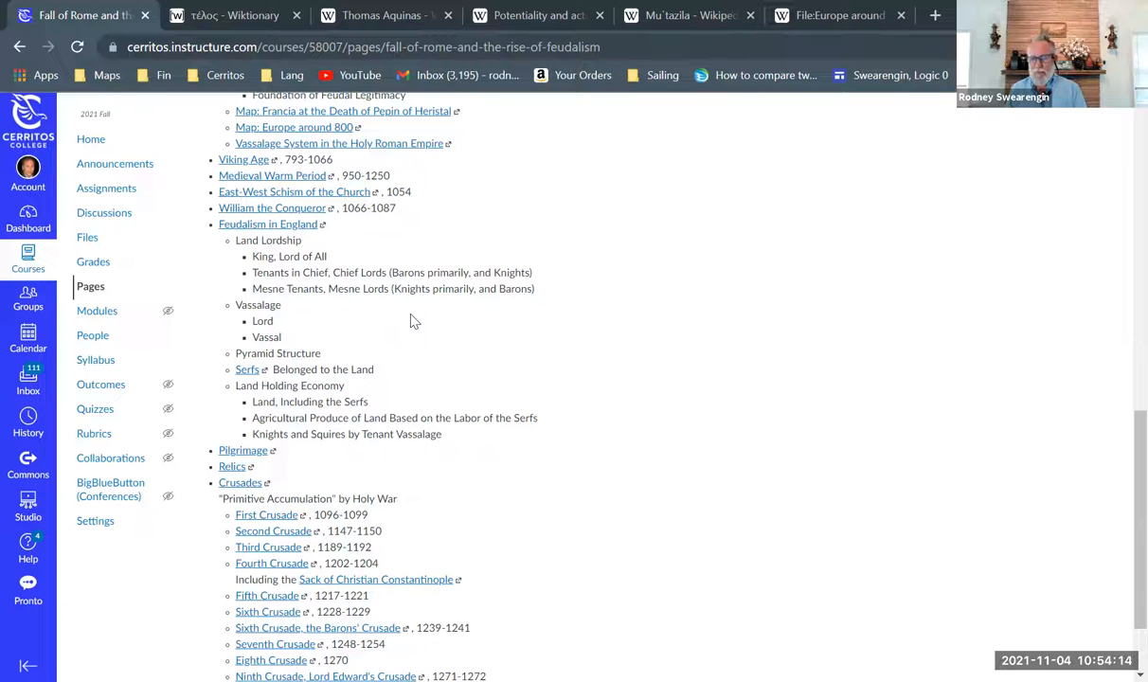
pyautogui.moveTo(396, 339)
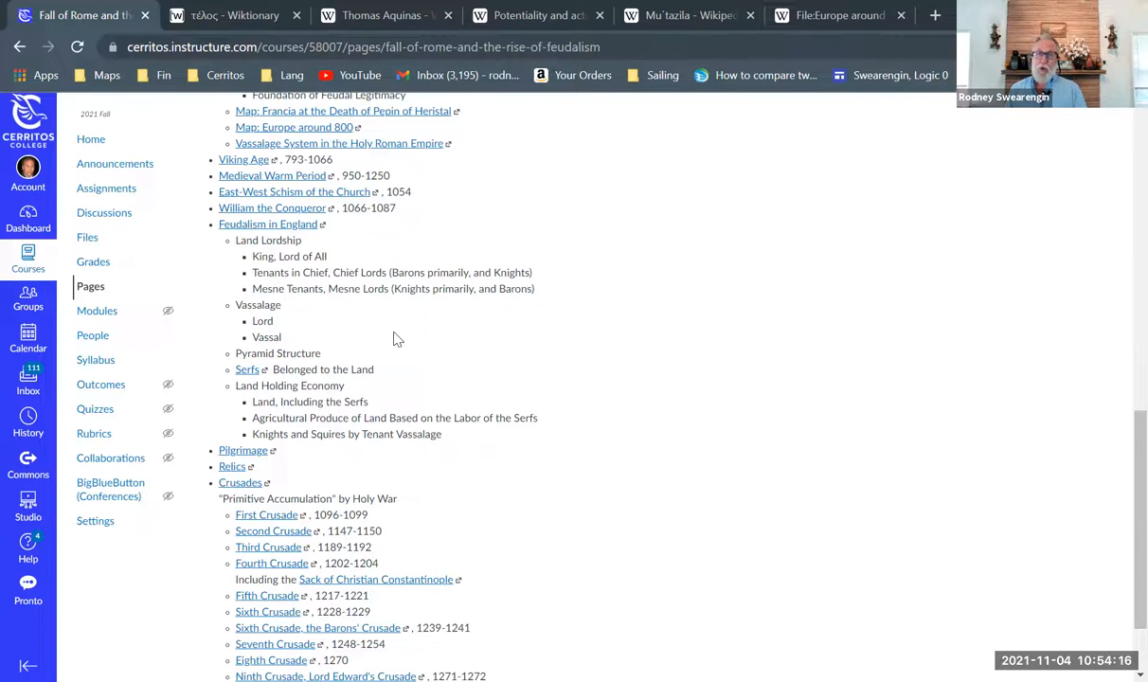
pyautogui.moveTo(370, 339)
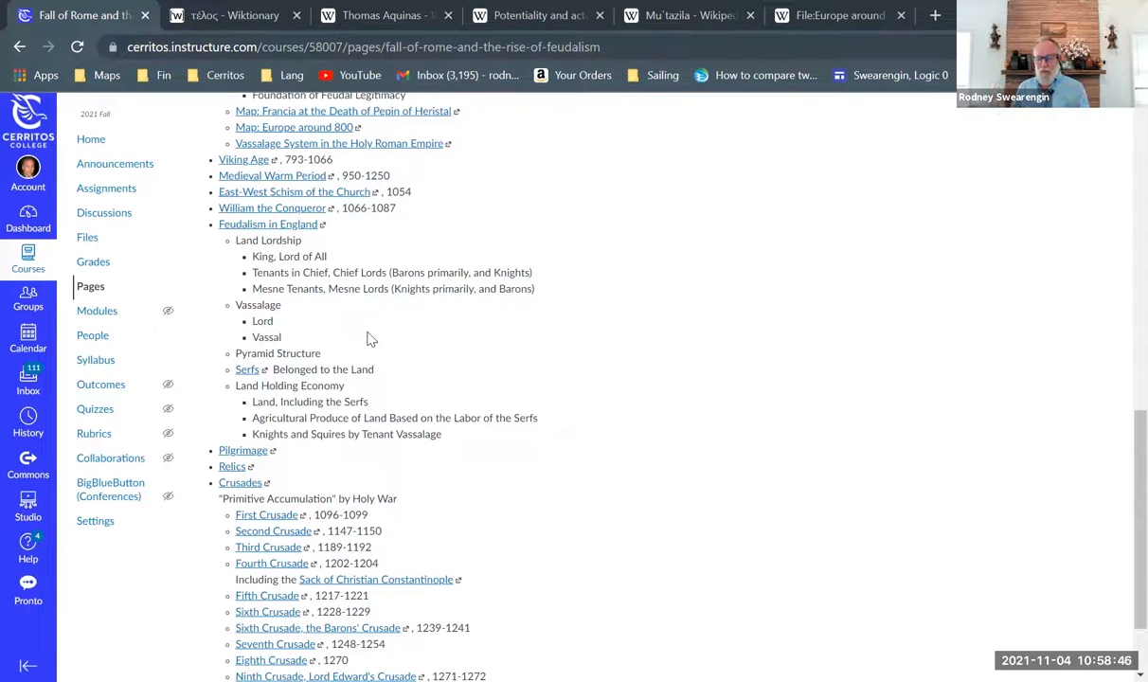
pyautogui.moveTo(490, 424)
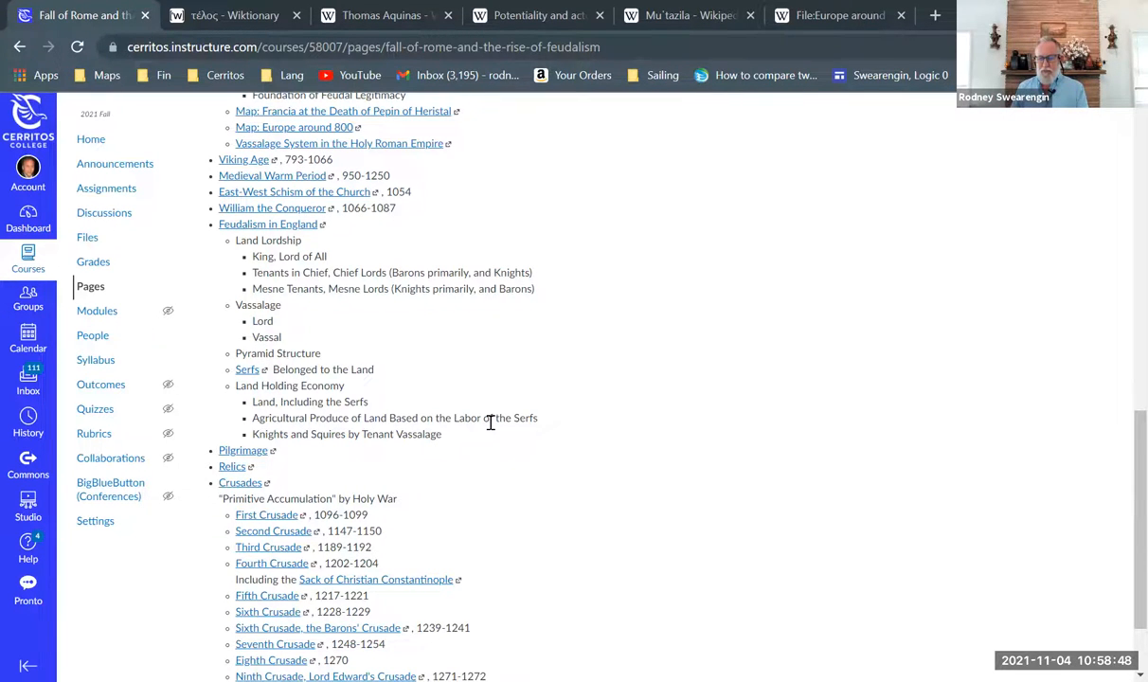
pyautogui.scroll(-3)
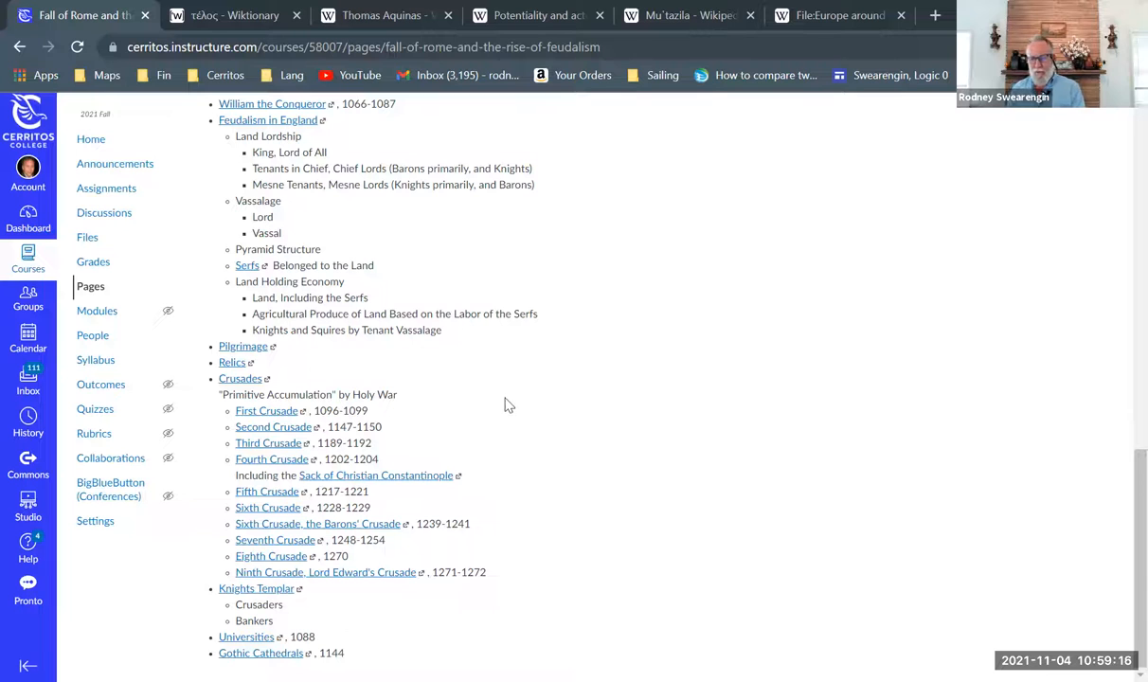
pyautogui.moveTo(449, 383)
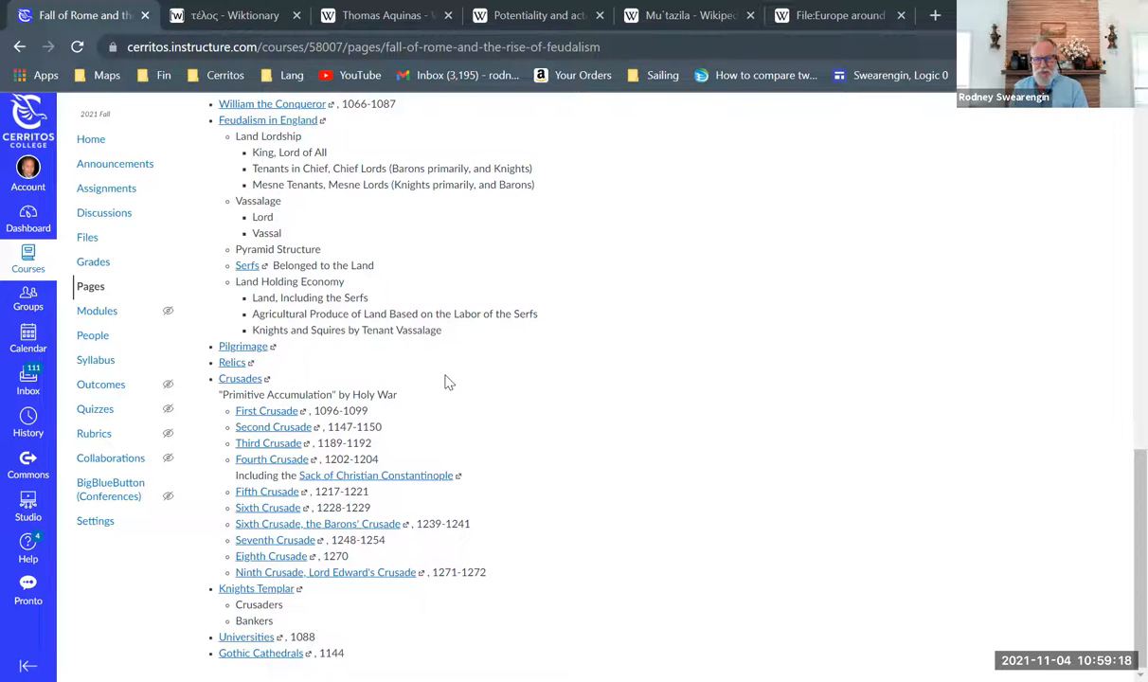
pyautogui.moveTo(322, 363)
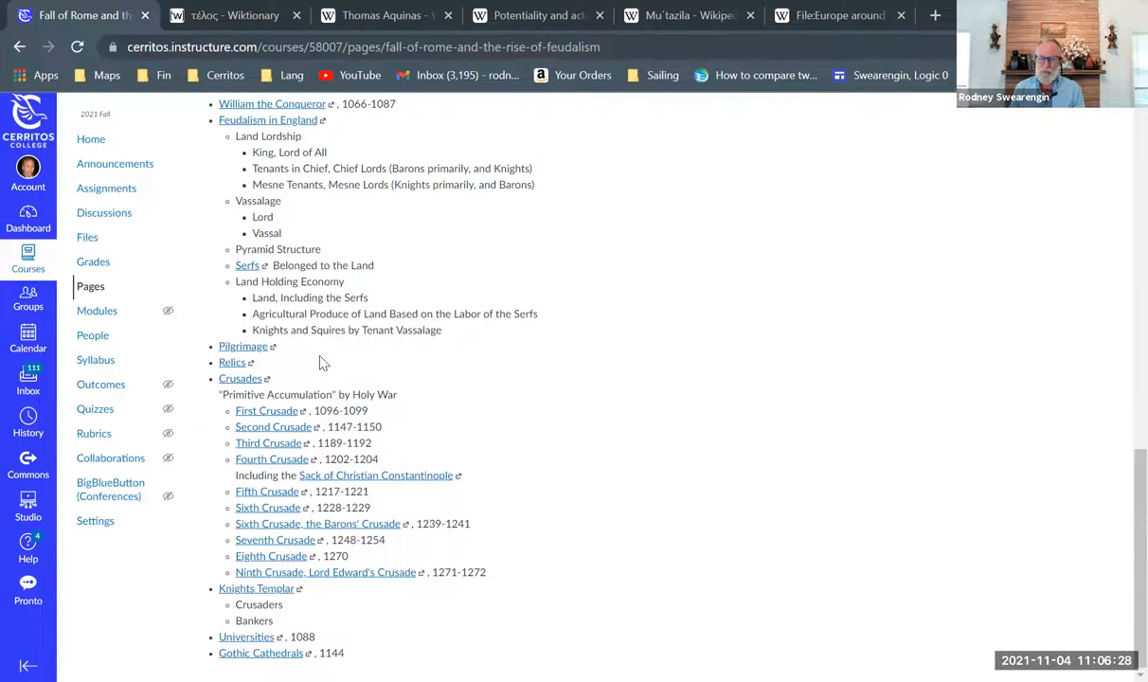
pyautogui.moveTo(540, 507)
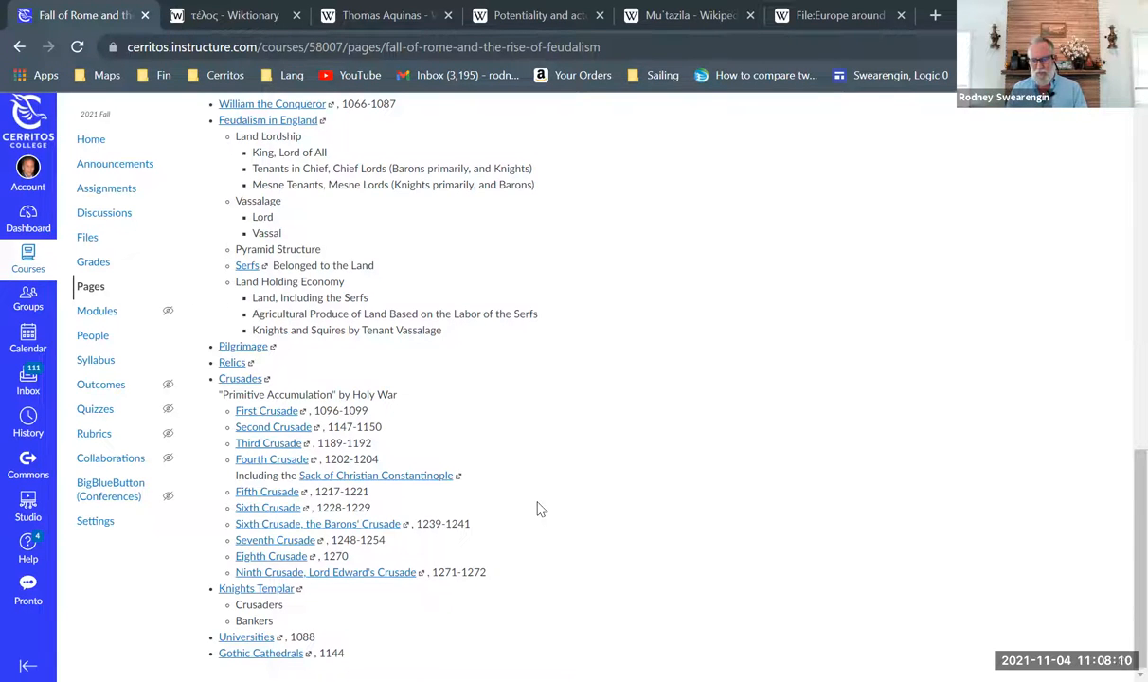
pyautogui.moveTo(345, 601)
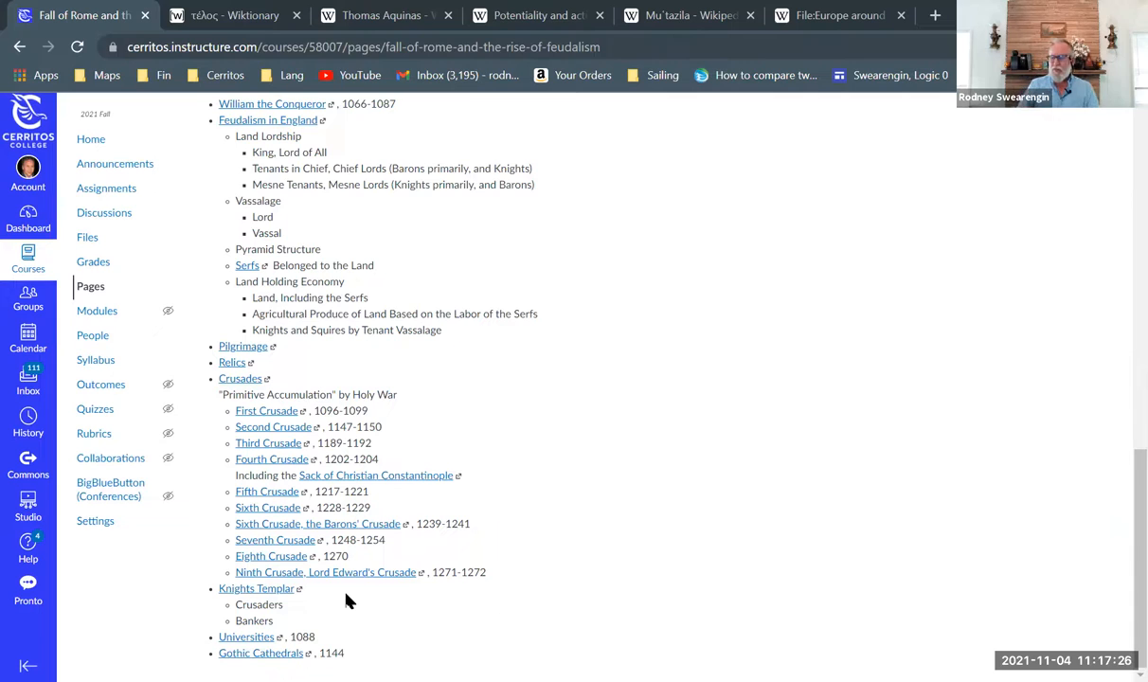
pyautogui.moveTo(534, 455)
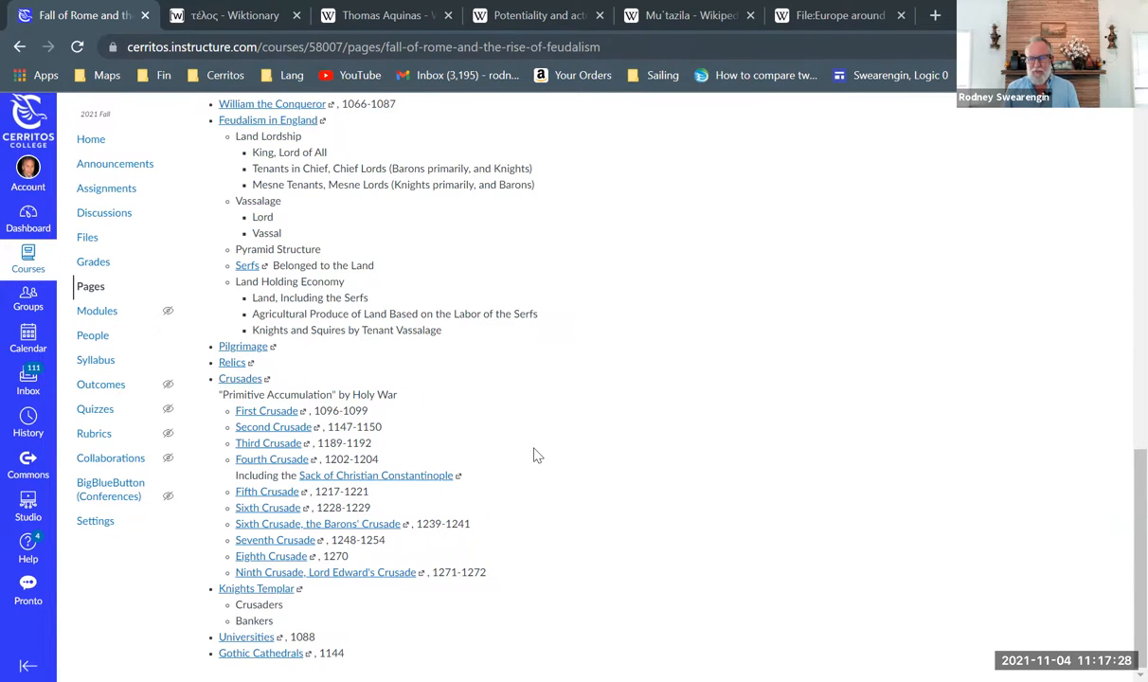
pyautogui.moveTo(546, 368)
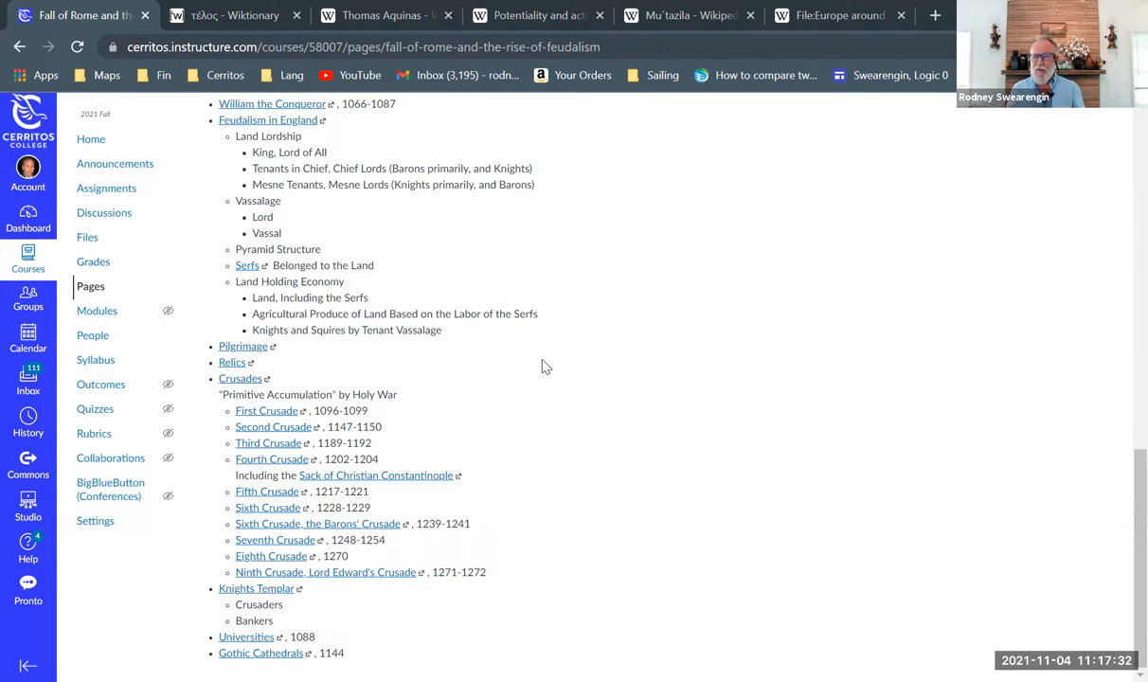
pyautogui.moveTo(699, 356)
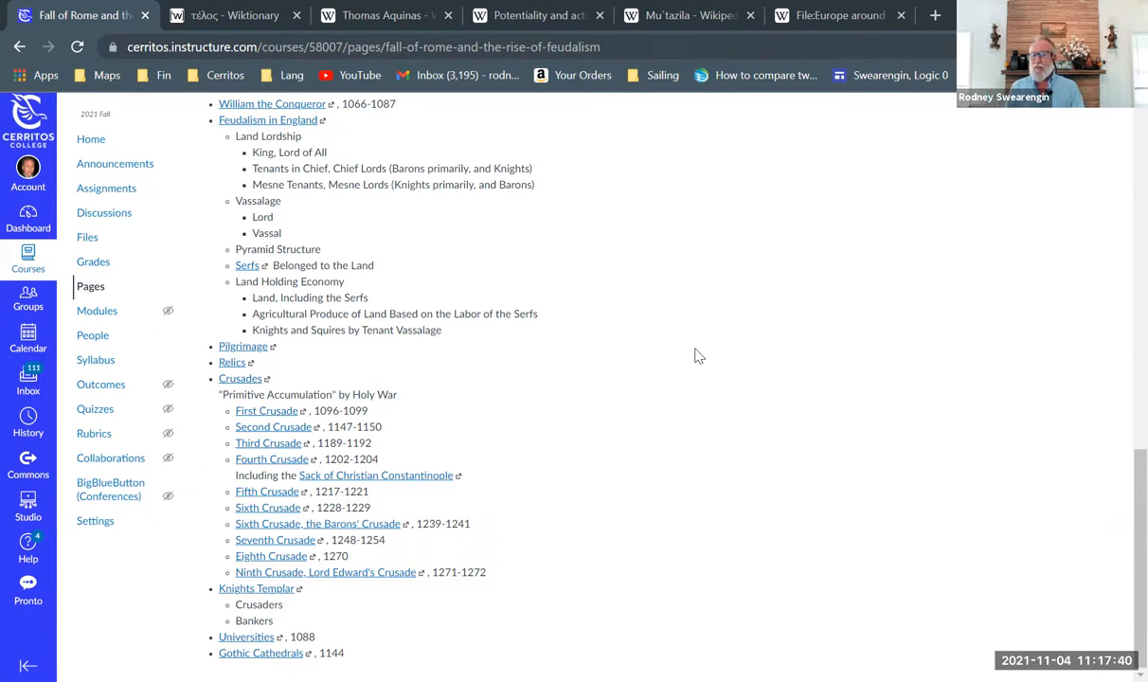
pyautogui.moveTo(606, 420)
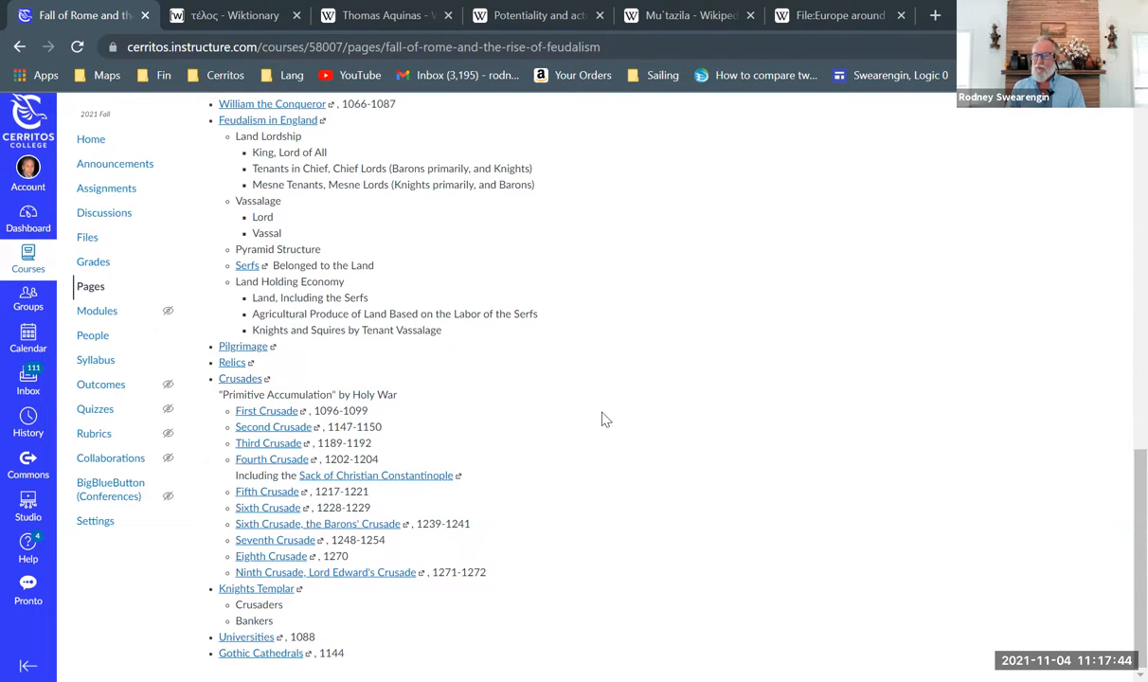
pyautogui.moveTo(692, 210)
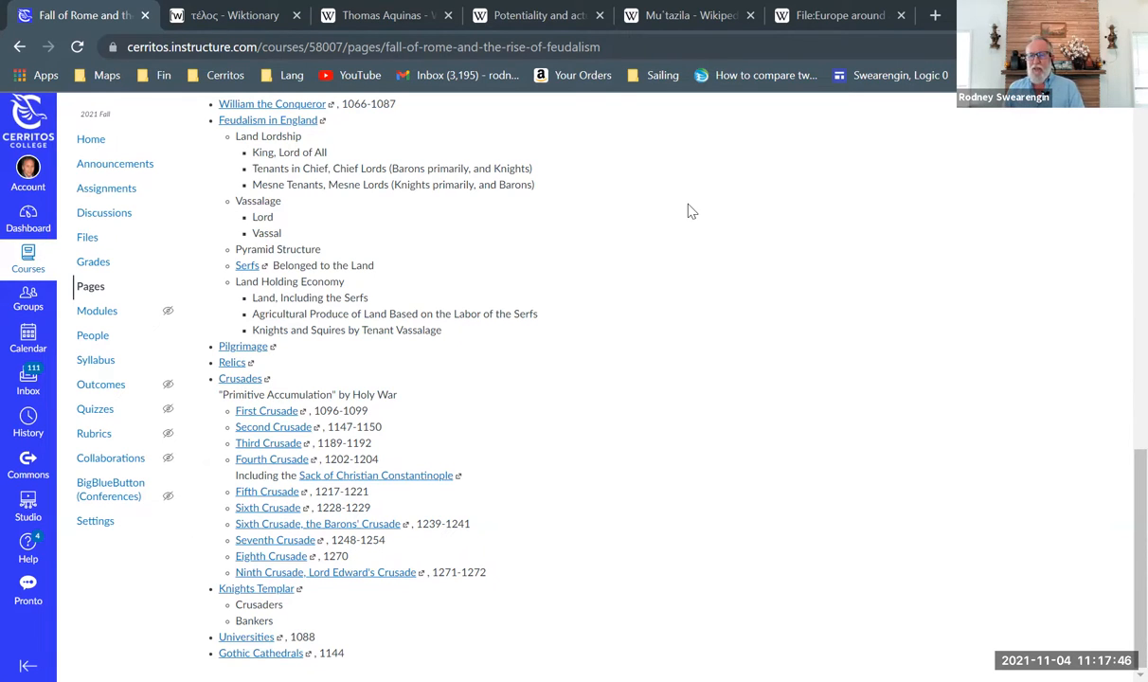